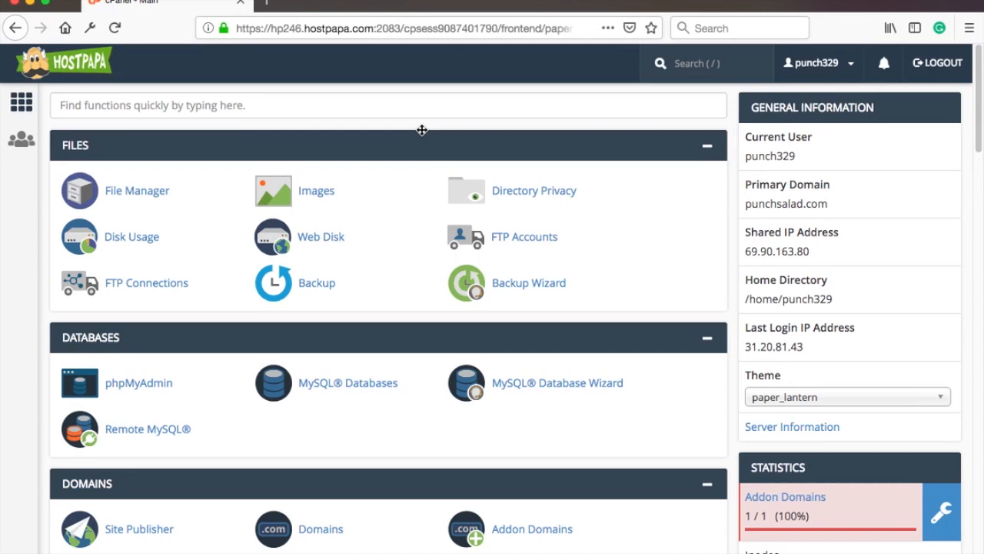
mouse_move(389, 132)
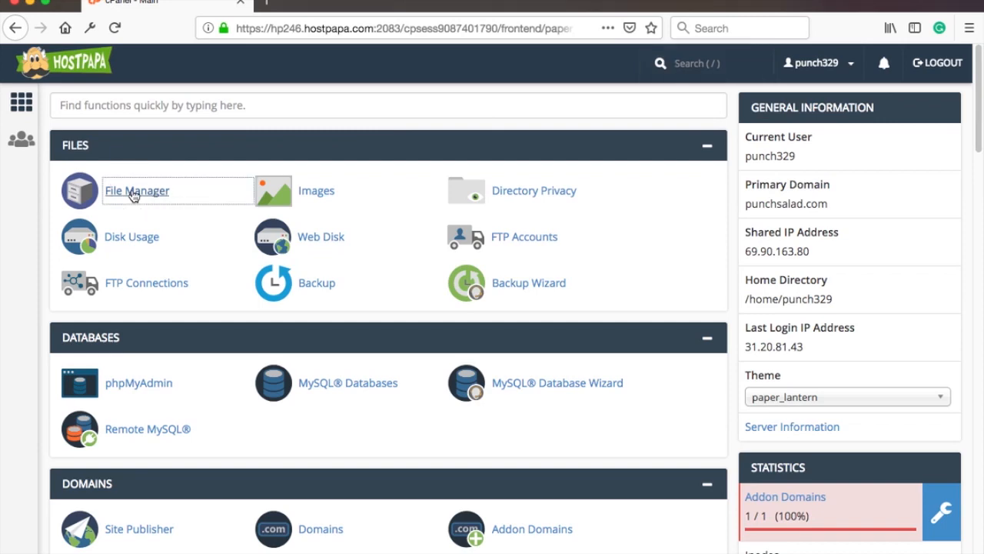
Navigate into public_html, storemonkeywp.com, wp-content and the themes folder to reach page.php.
left_click(135, 191)
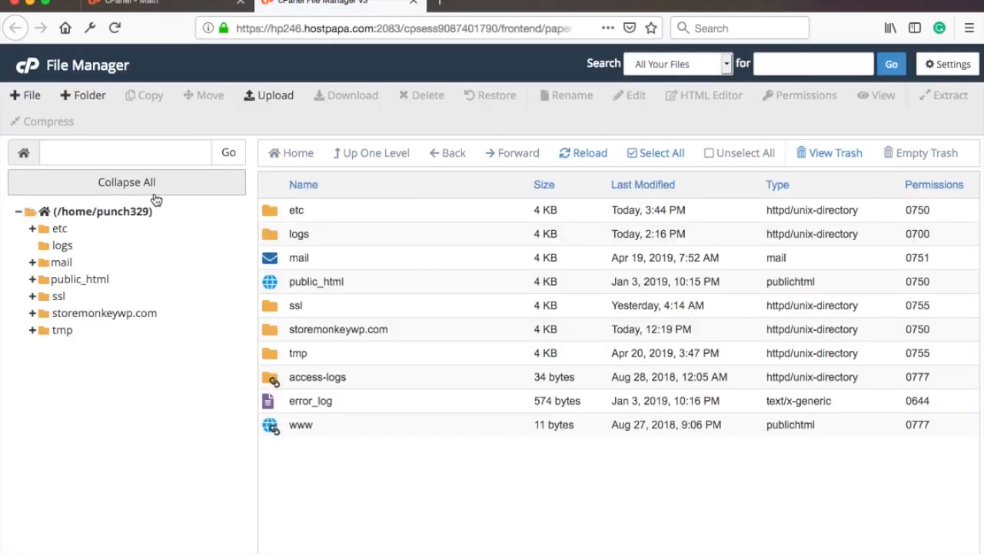
mouse_move(355, 335)
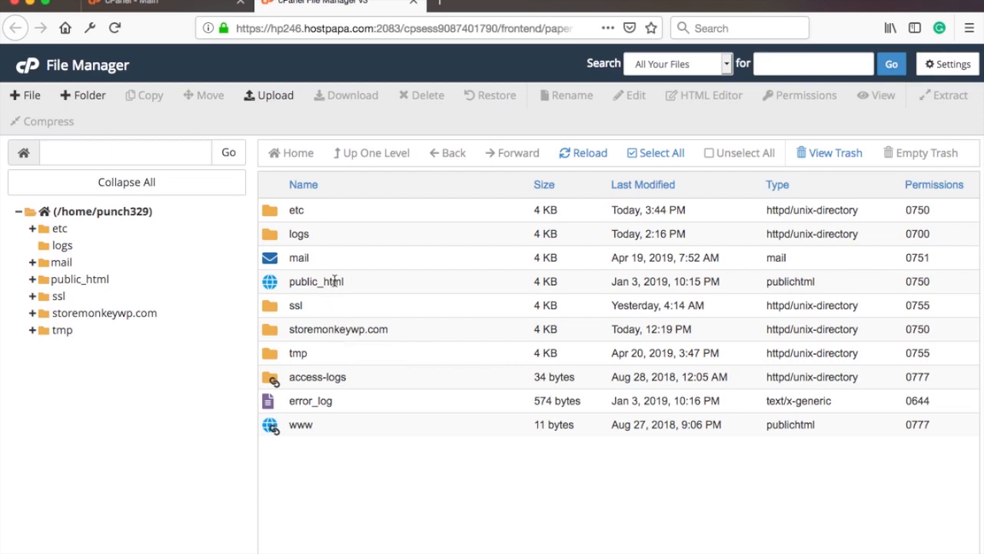
double_click(317, 282)
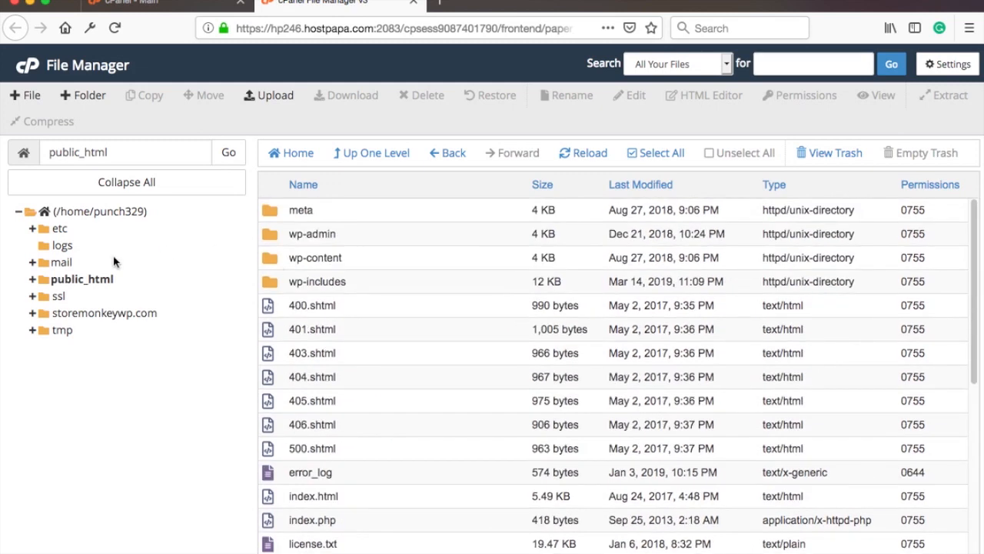
left_click(104, 313)
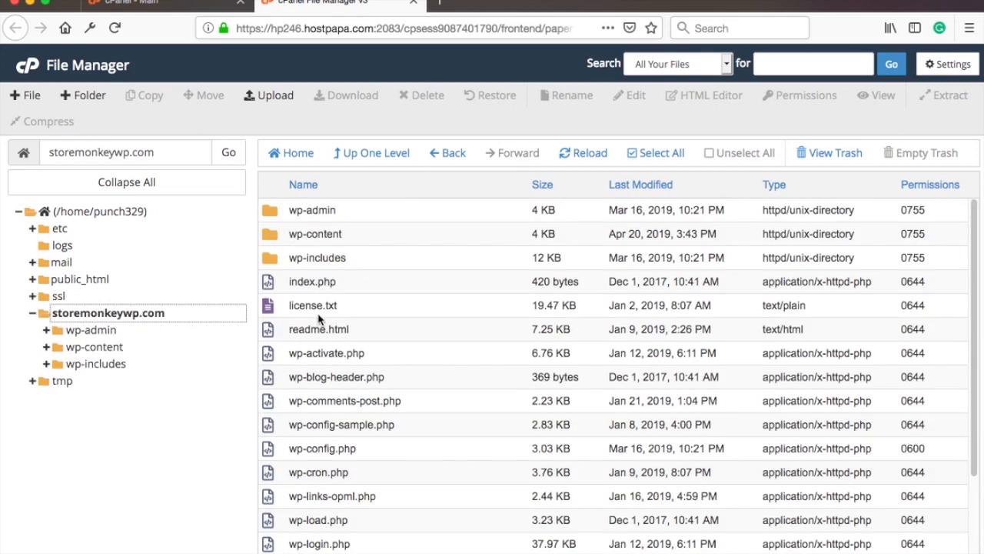
mouse_move(381, 306)
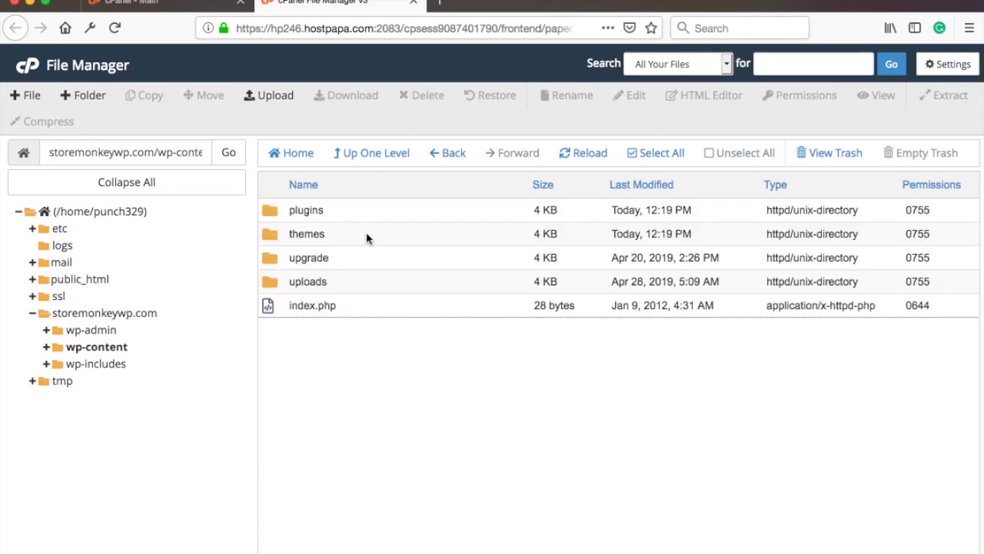
mouse_move(342, 234)
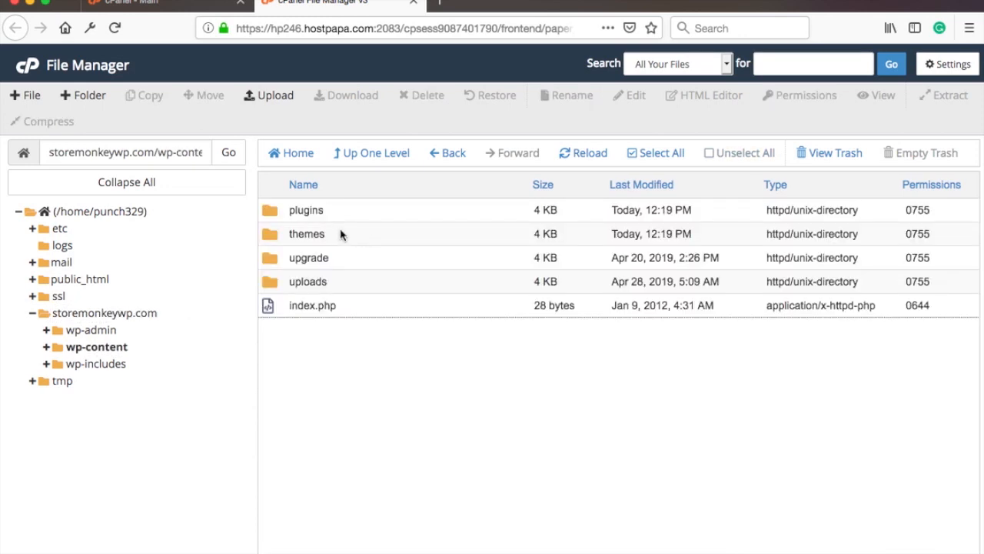
double_click(306, 234)
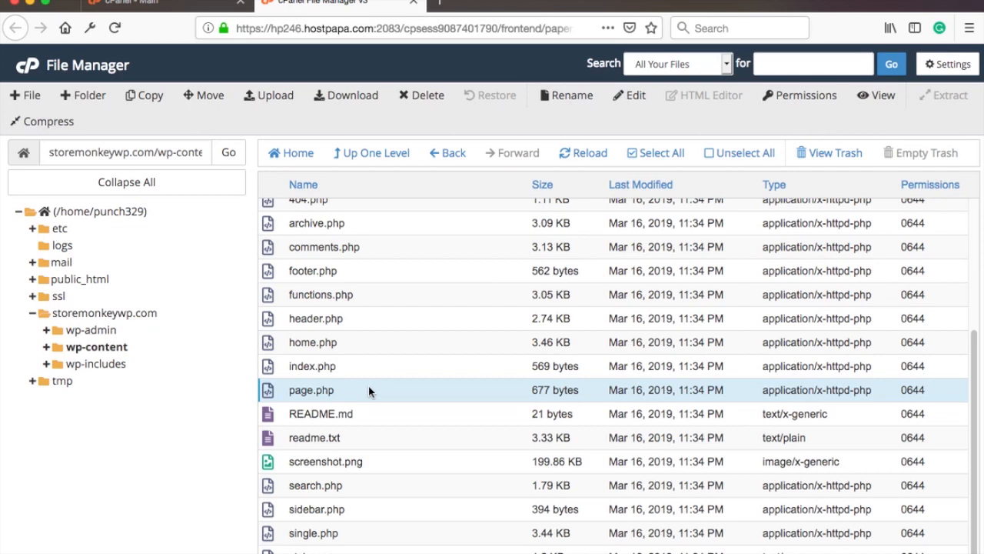
Choose Copy on page.php from its context menu, showing the destination path field.
right_click(311, 391)
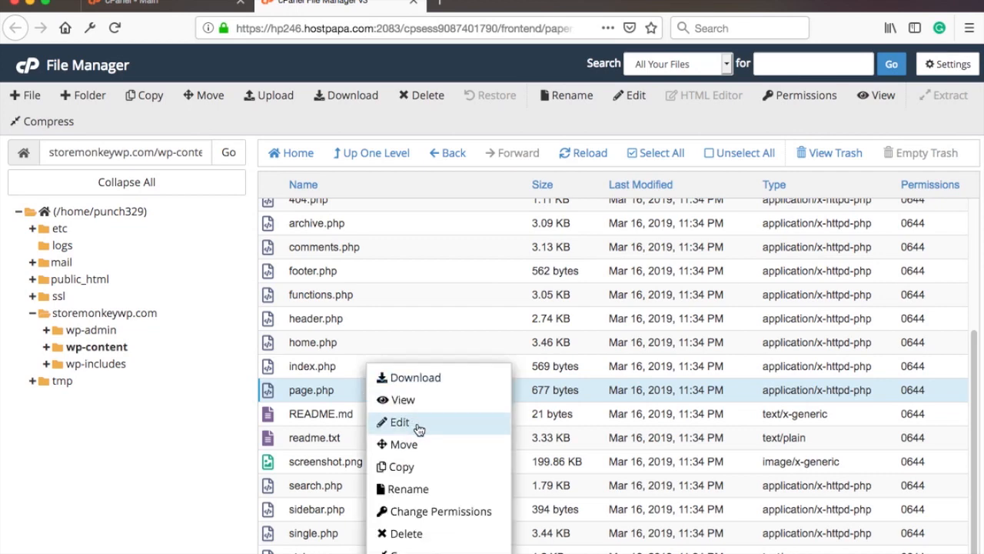
mouse_move(428, 473)
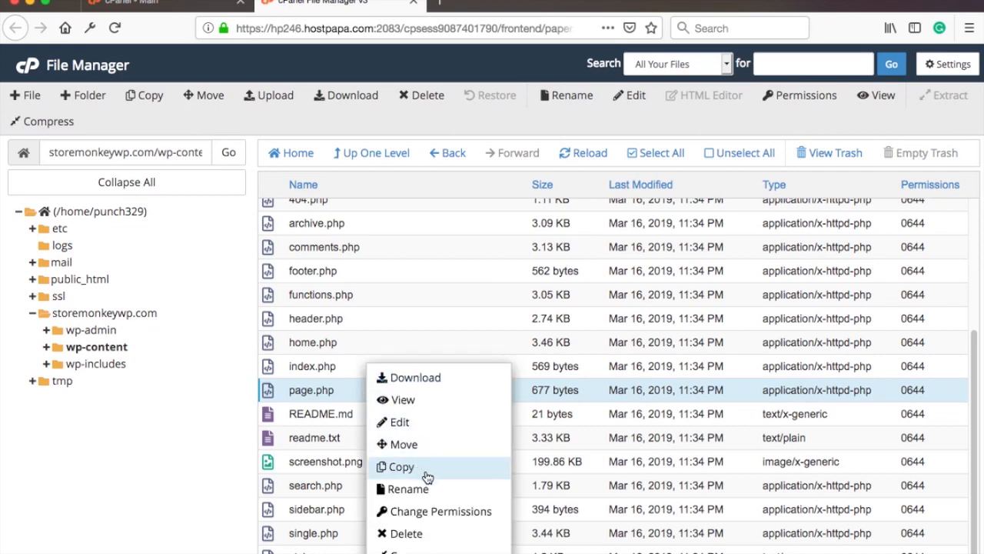
left_click(406, 467)
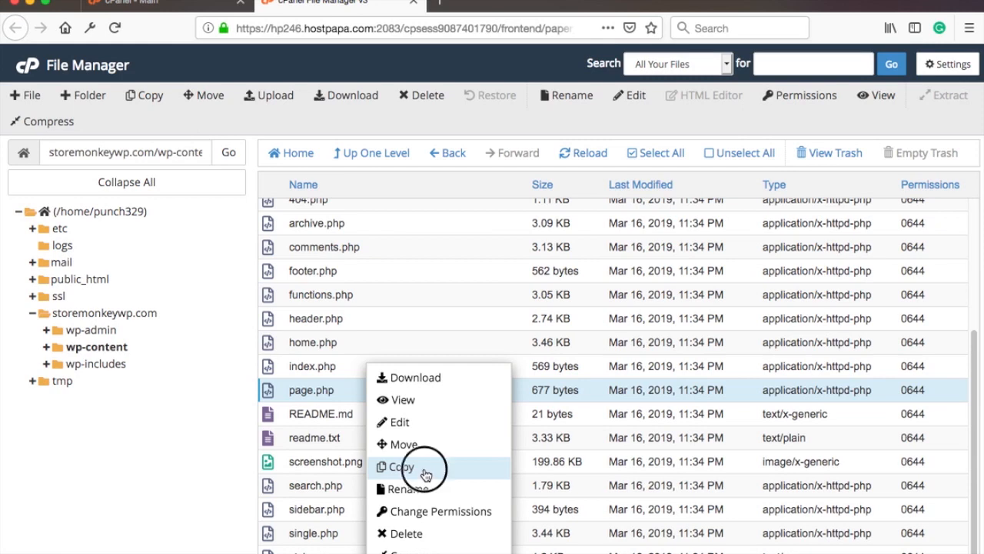
left_click(400, 468)
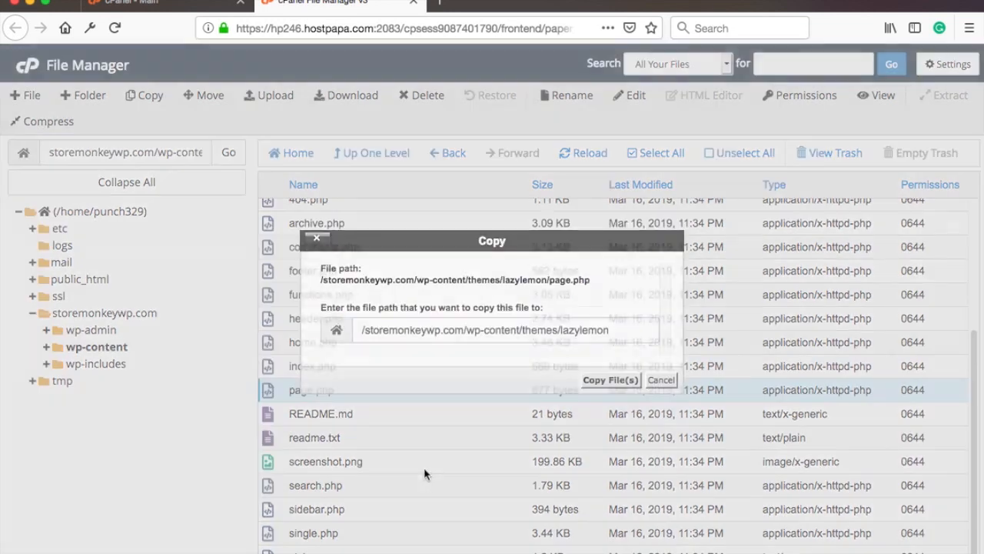
Copy page.php to full-width-page.php in the same theme folder.
left_click(625, 329)
type("/")
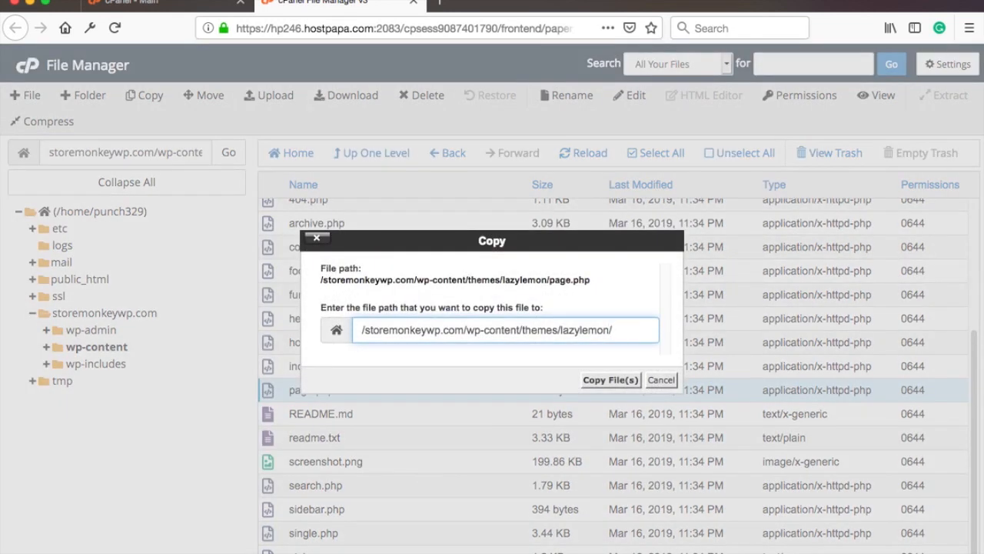
type("full-width-page.php")
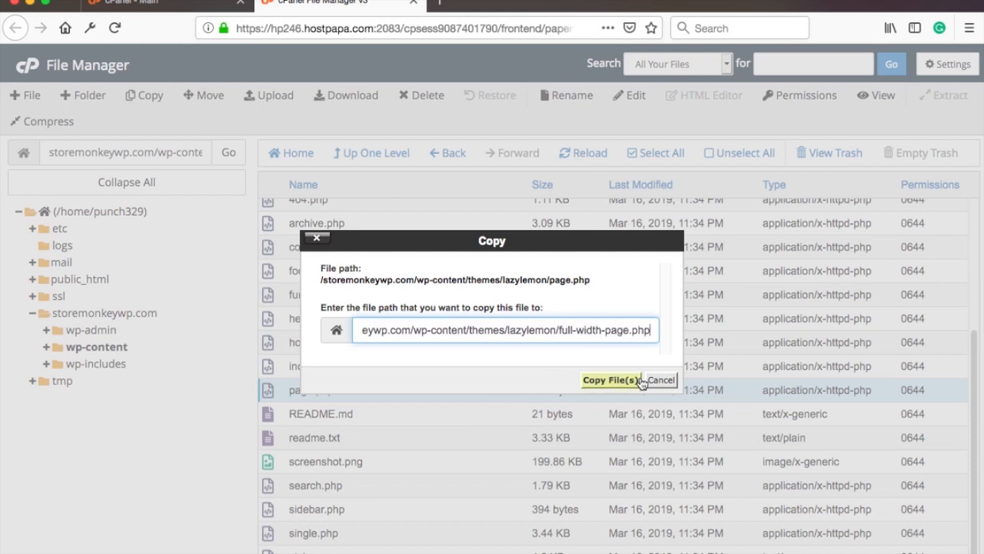
left_click(609, 380)
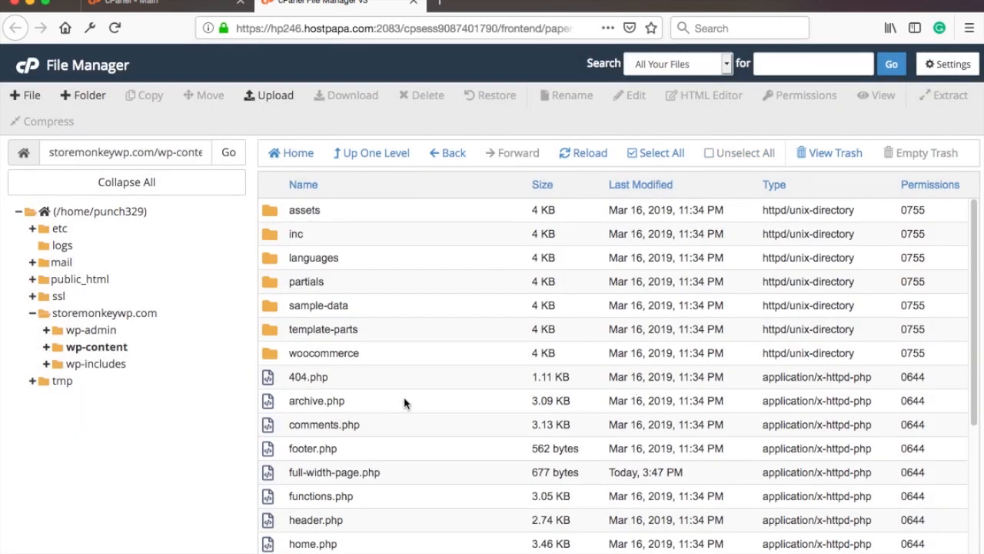
mouse_move(412, 396)
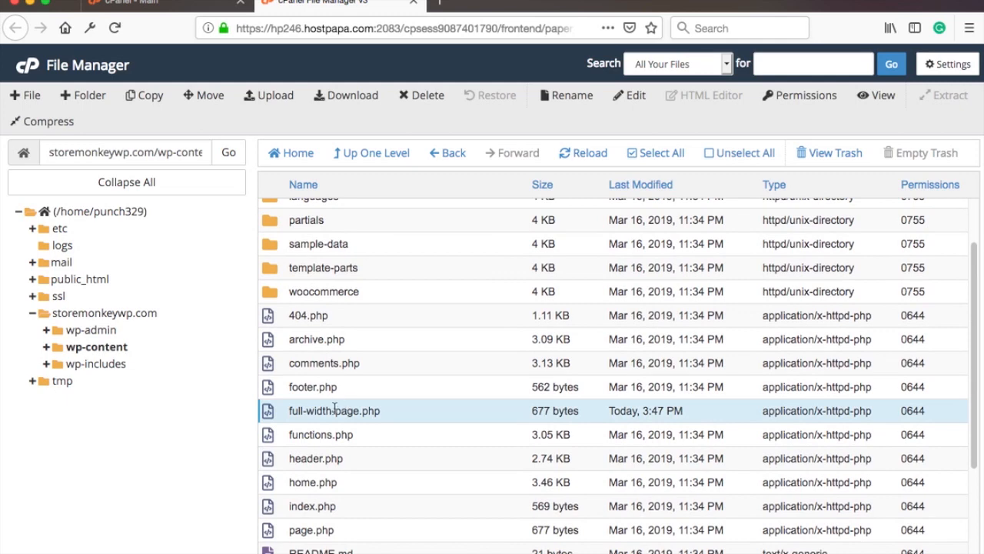
Edit full-width-page.php, confirming the encoding dialog to load it in the code editor.
right_click(333, 411)
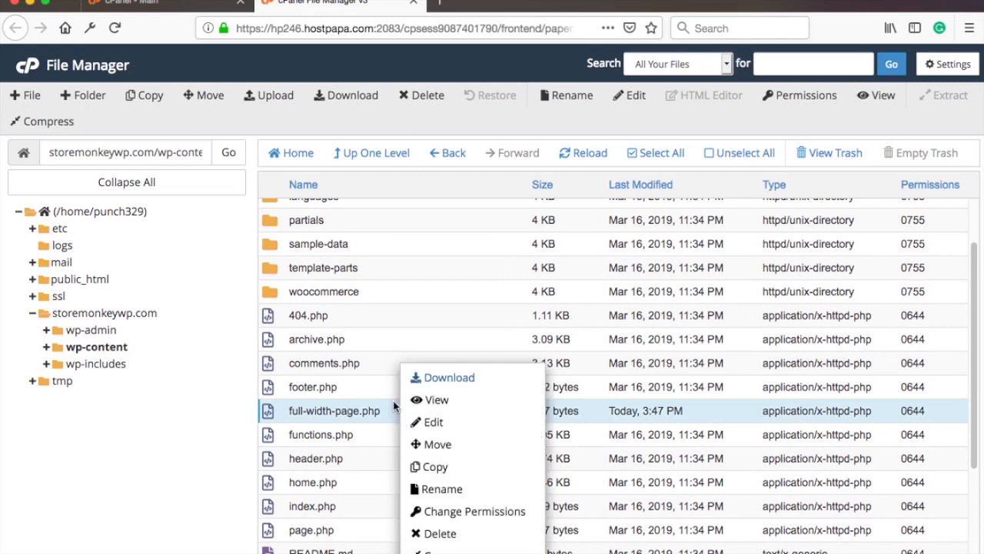
left_click(434, 422)
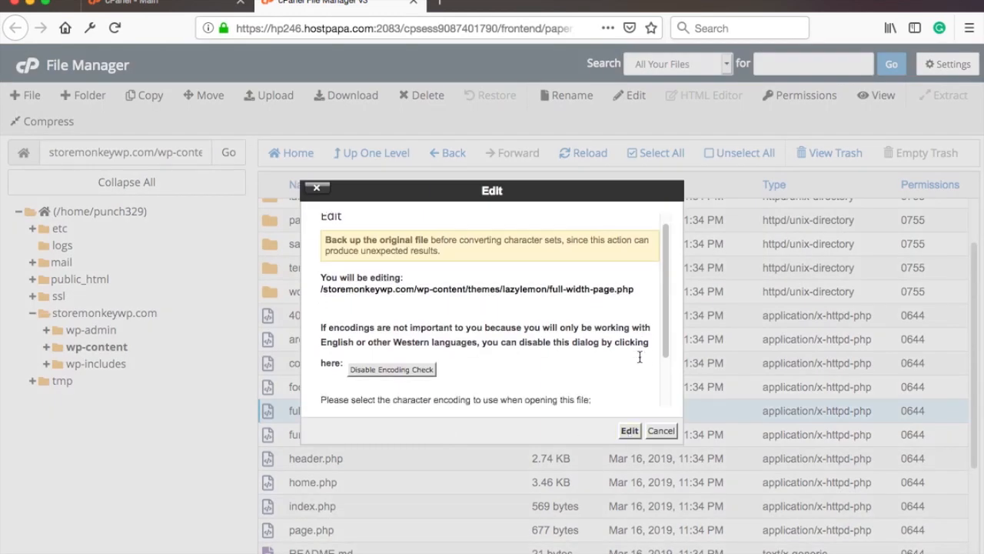
left_click(629, 430)
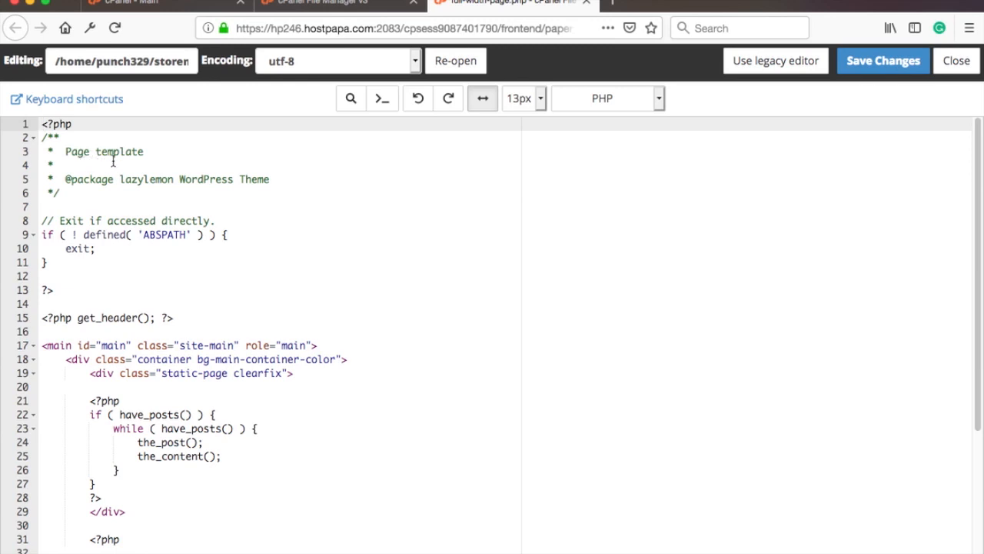
Insert '<?php /* Template Name: custom full width page */ ?>' below the opening tag and save changes.
triple_click(120, 62)
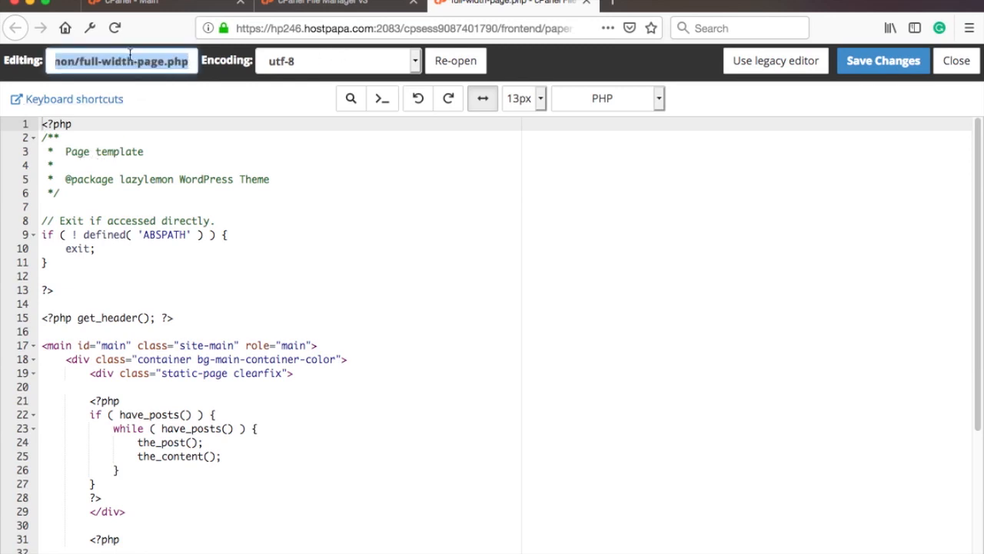
left_click(139, 152)
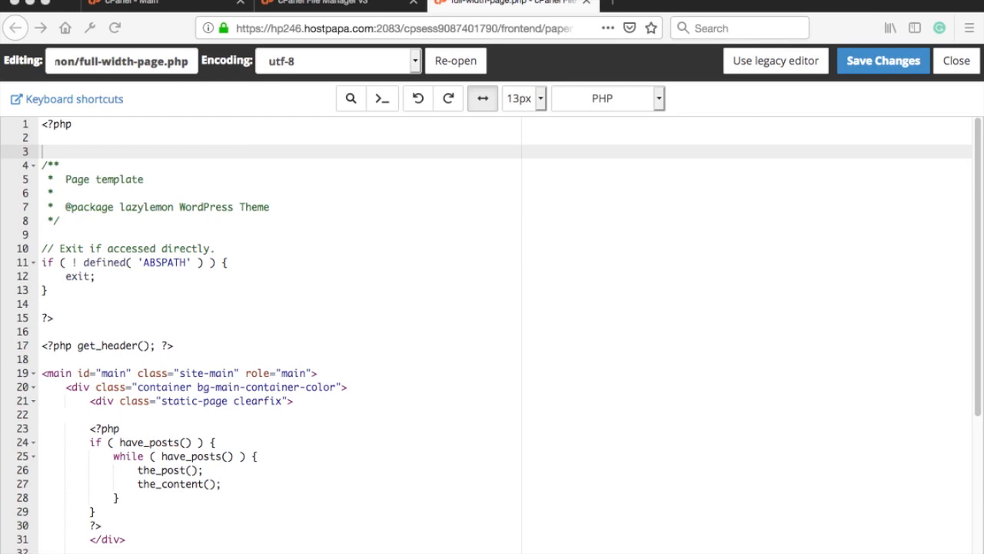
type("/* Template Name: custom full width page */")
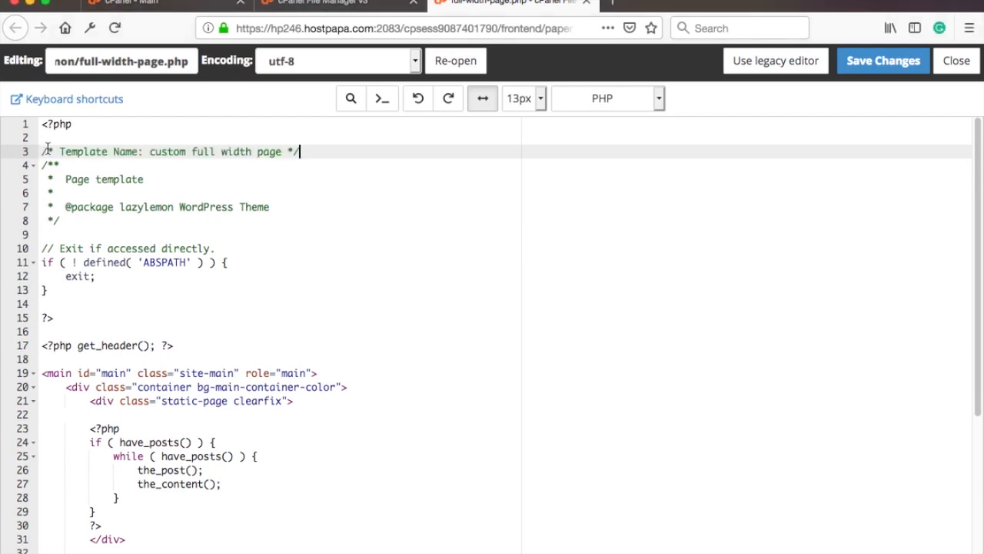
key("Enter")
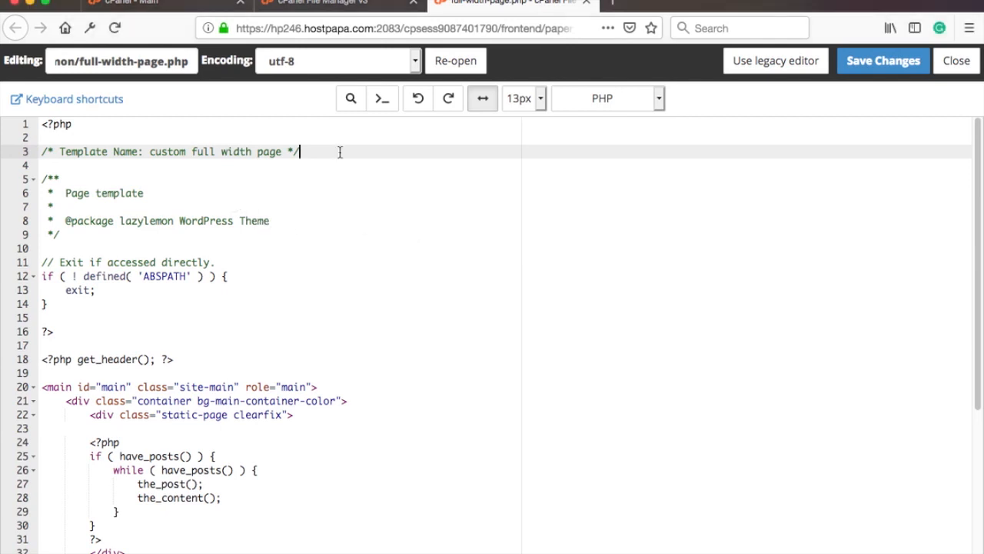
type("<?php /* Template Name: custom full width page */ ?>")
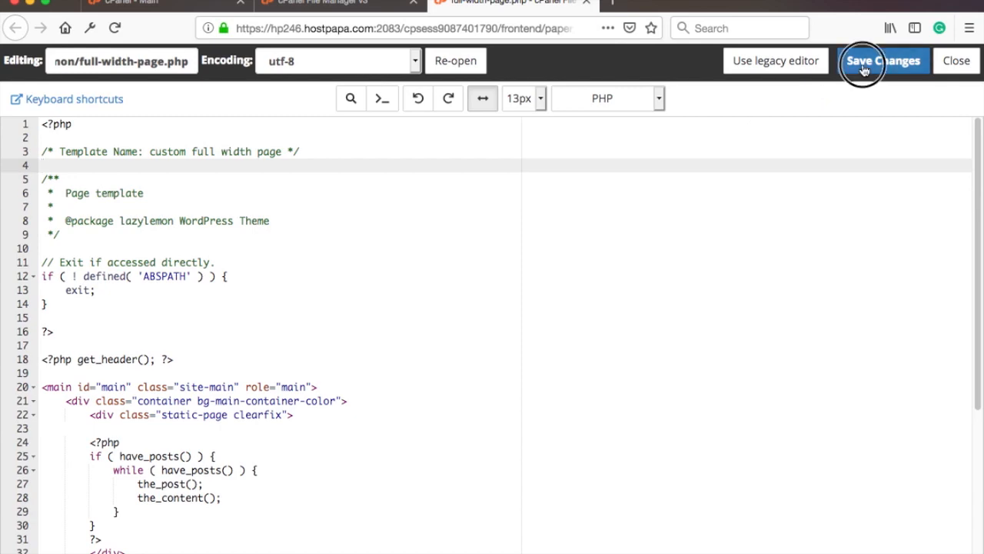
left_click(882, 61)
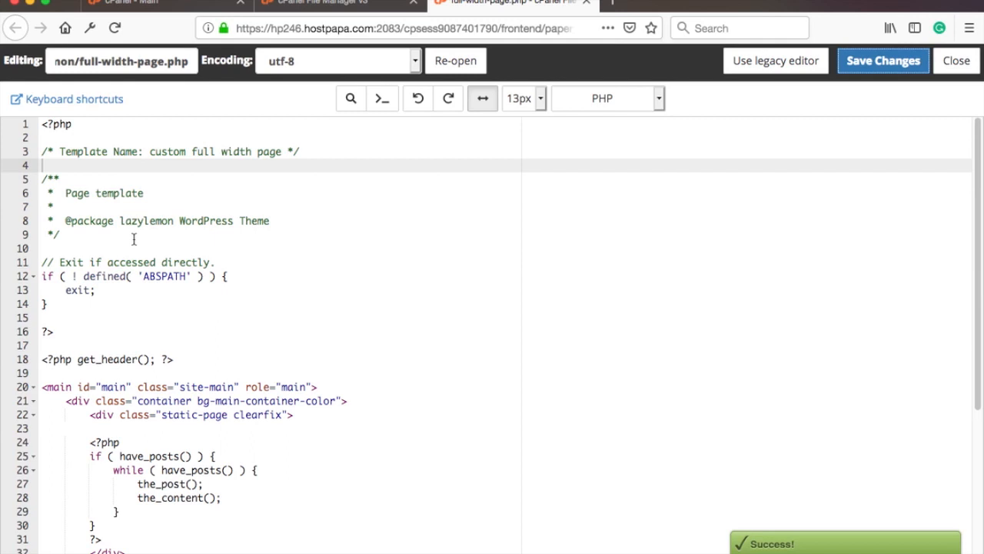
left_click(695, 3)
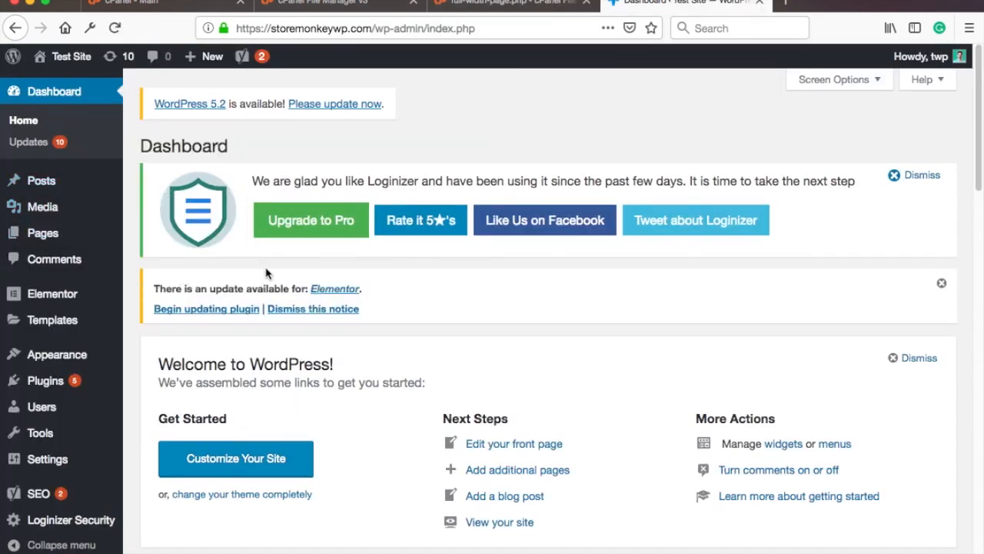
mouse_move(43, 240)
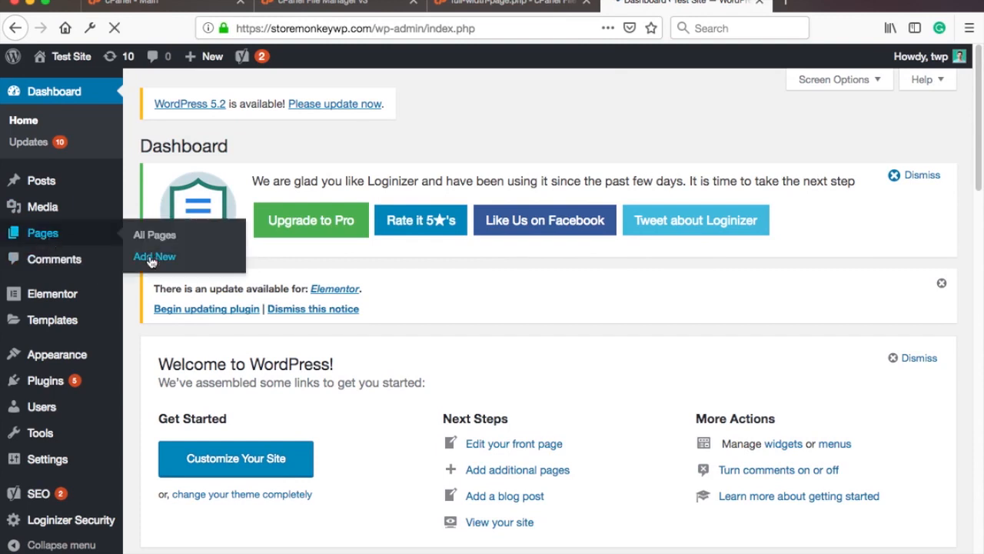
Add a new WordPress page and title it test-page.
left_click(154, 255)
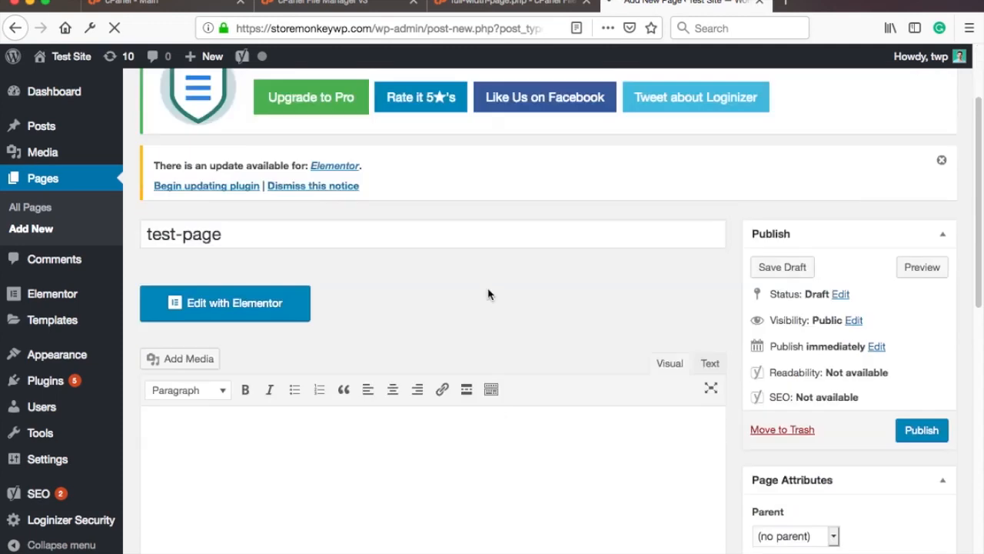
scroll("down", 3)
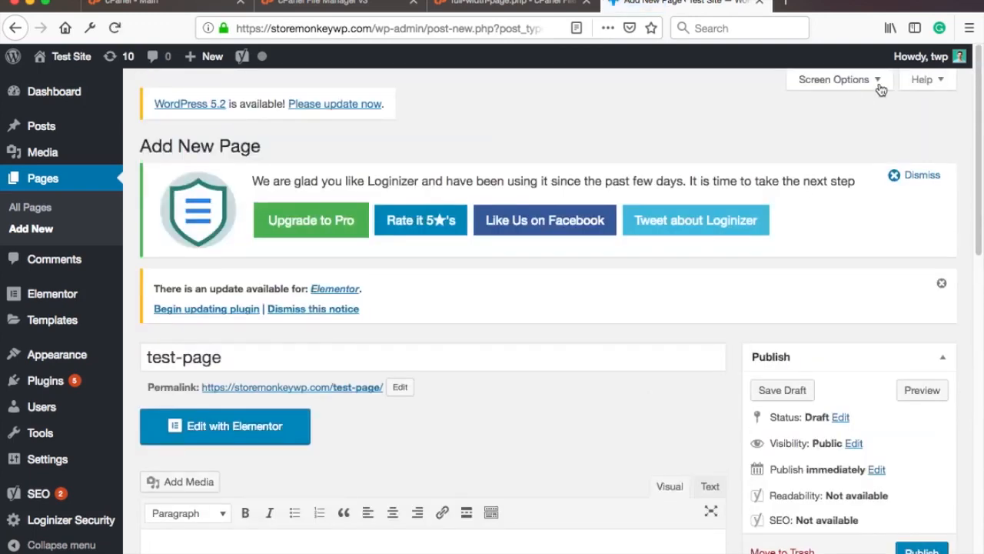
Enable Page Attributes via Screen Options and select 'custom full width page' as the Template.
left_click(857, 80)
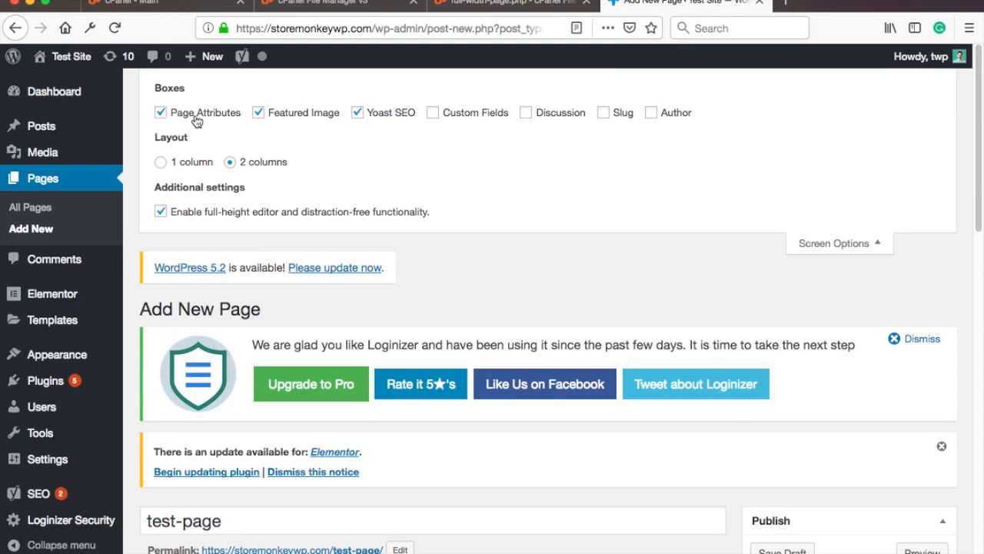
scroll("down", 3)
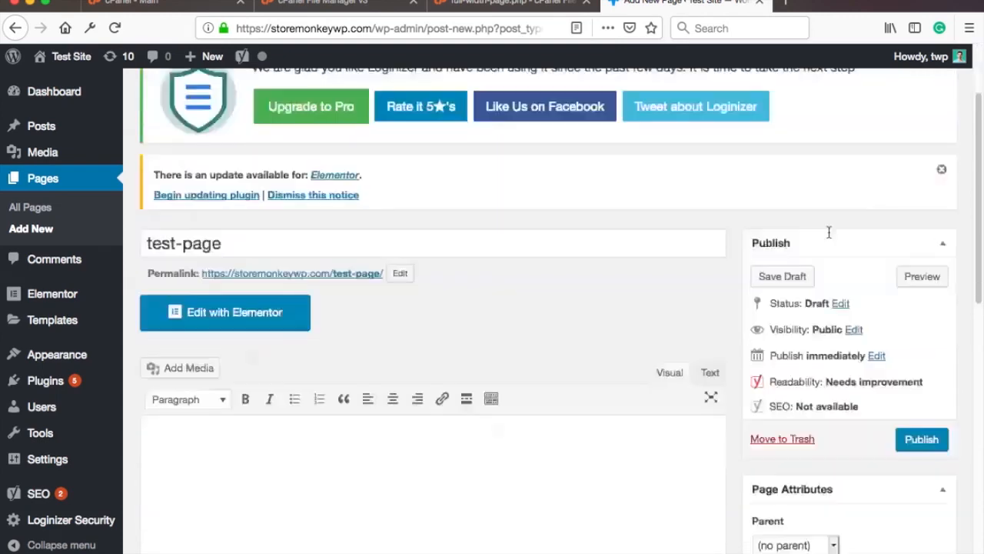
scroll("down", 3)
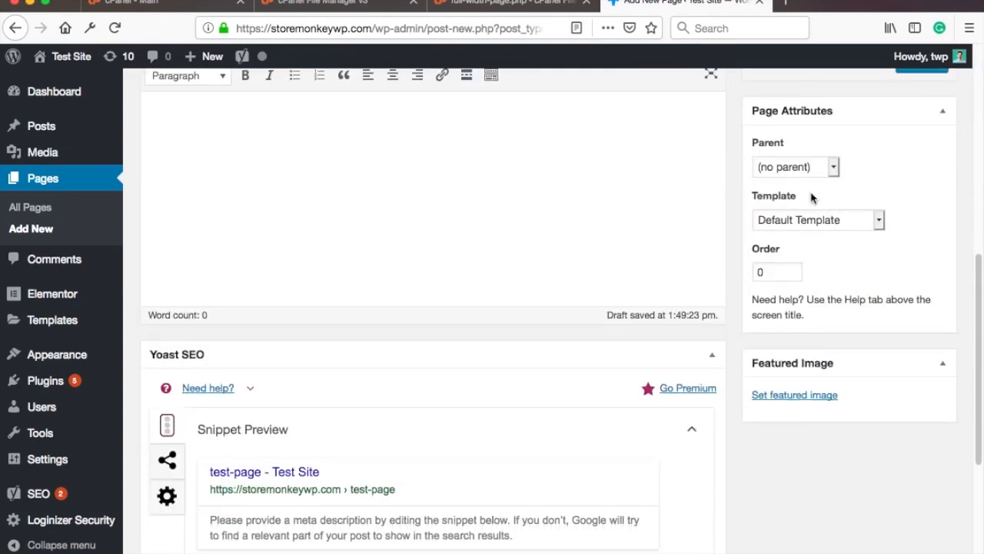
left_click(818, 218)
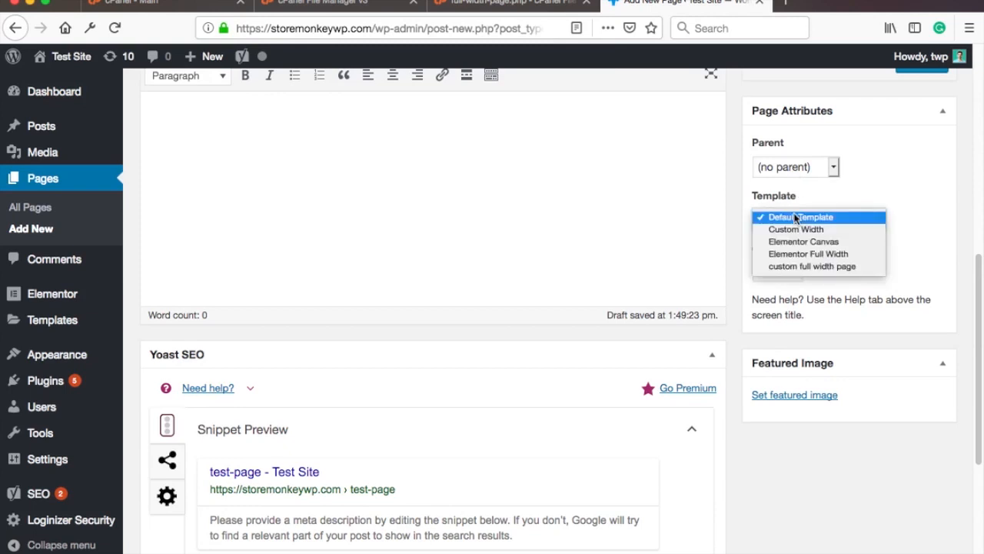
mouse_move(807, 266)
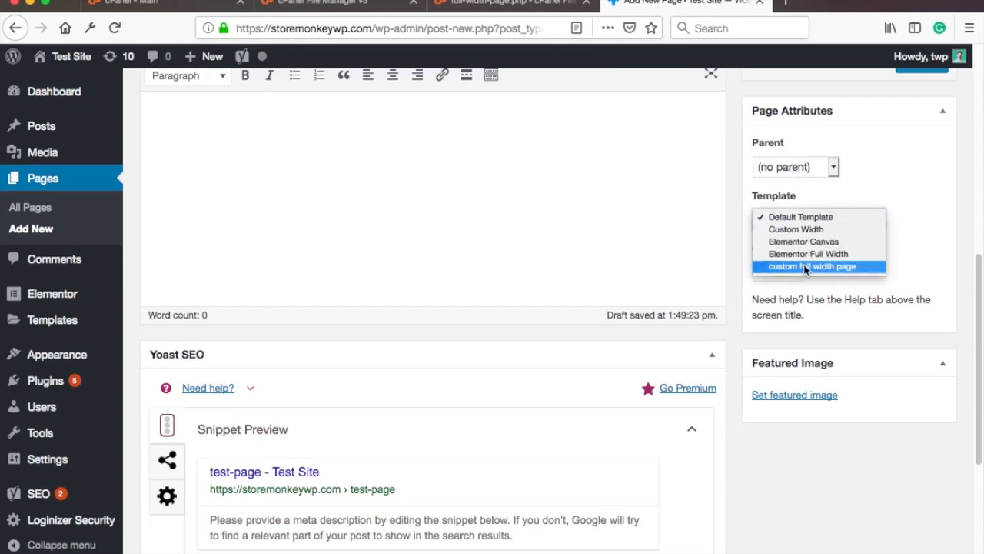
mouse_move(836, 271)
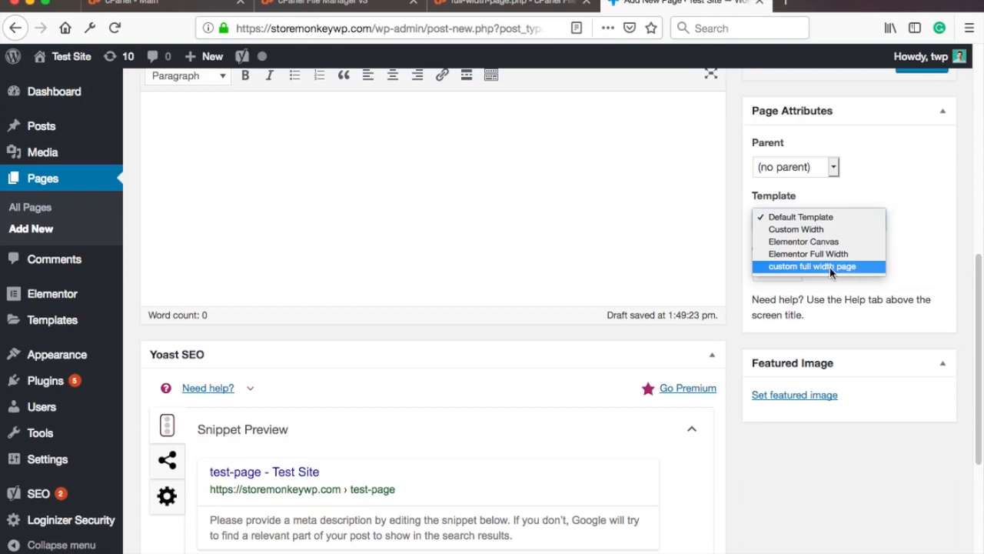
left_click(818, 266)
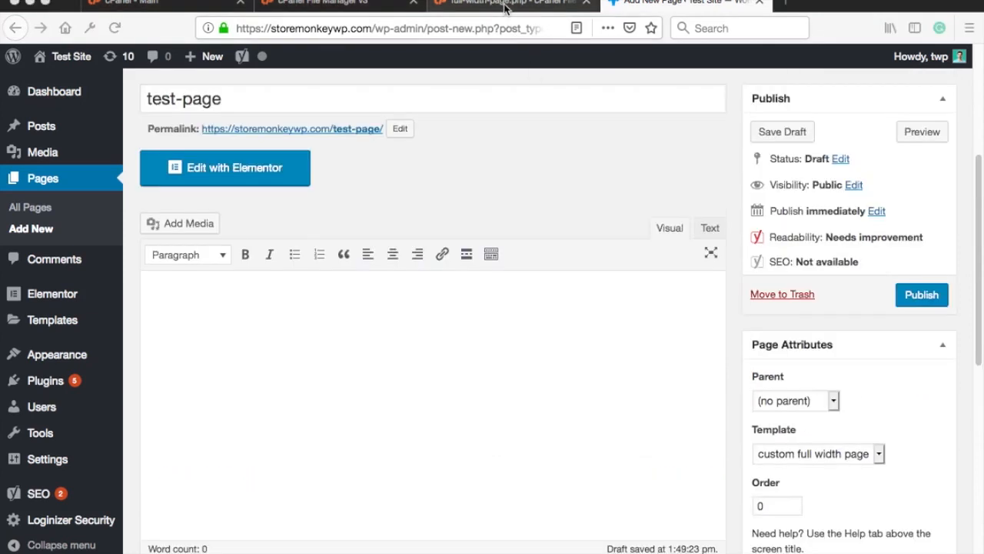
Back in the editor, change the main element's class to 'site-main full-width' on line 20.
left_click(507, 3)
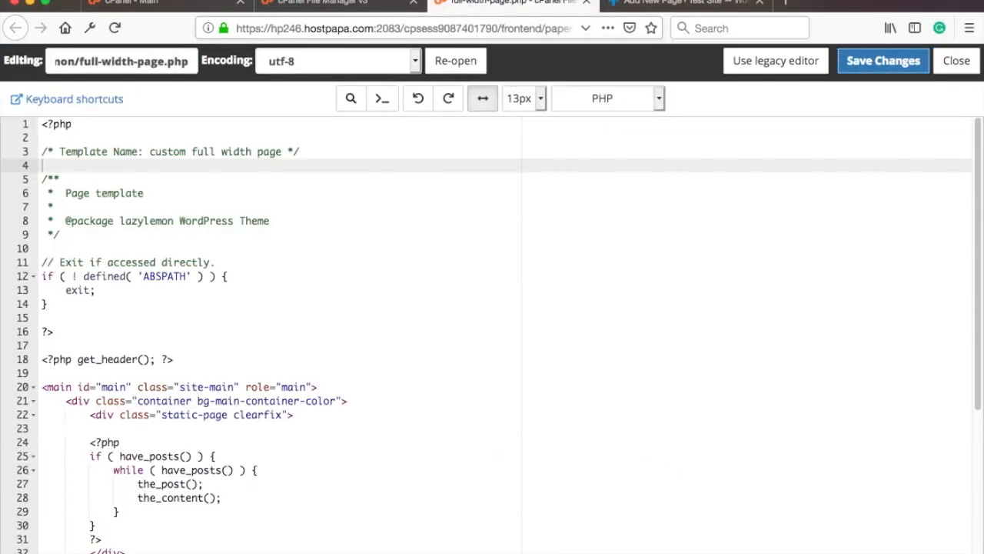
scroll("down", 3)
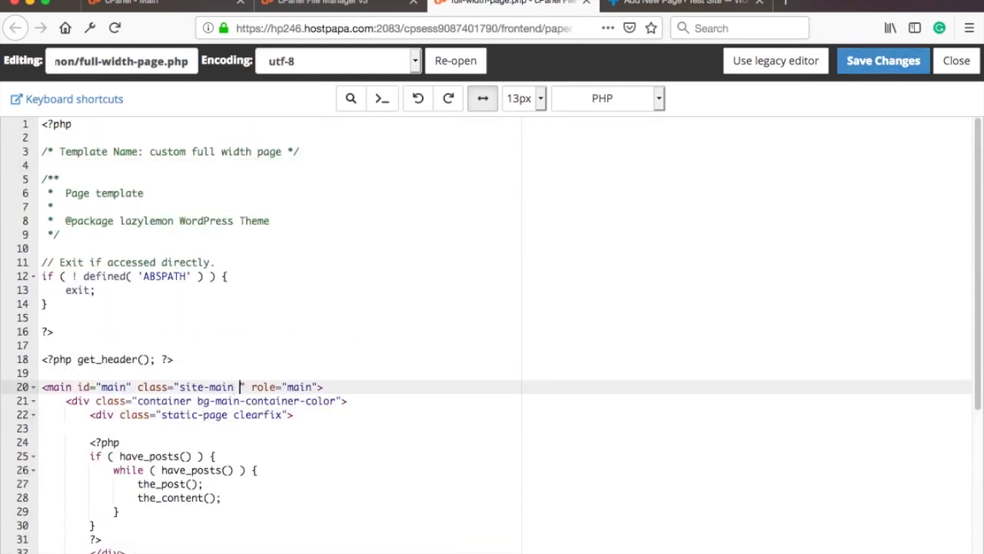
type("full-width")
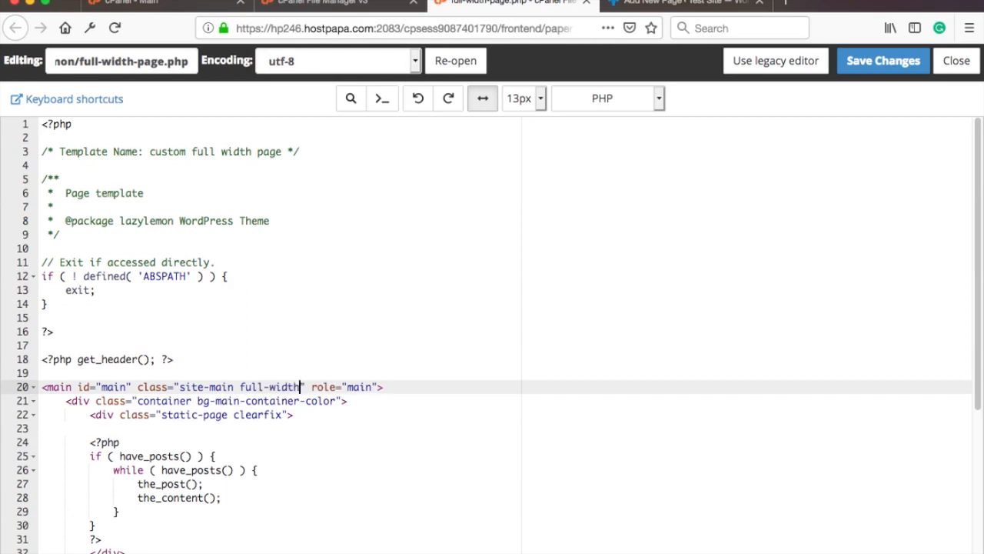